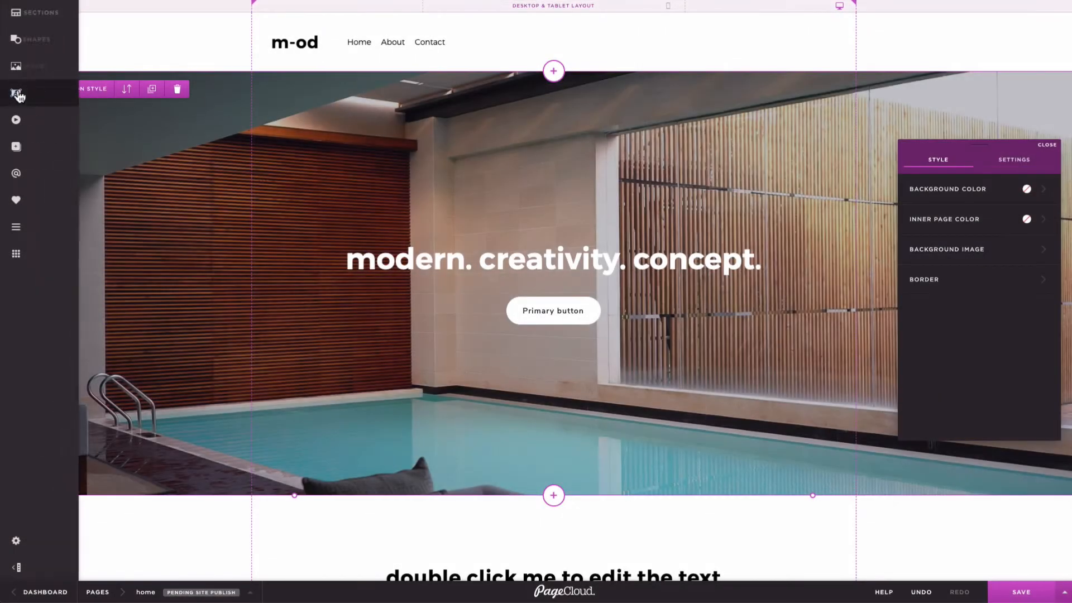
Upload a yoga photo from the computer onto the pool hero section.
{"action": "left_click", "coordinate": [16, 66]}
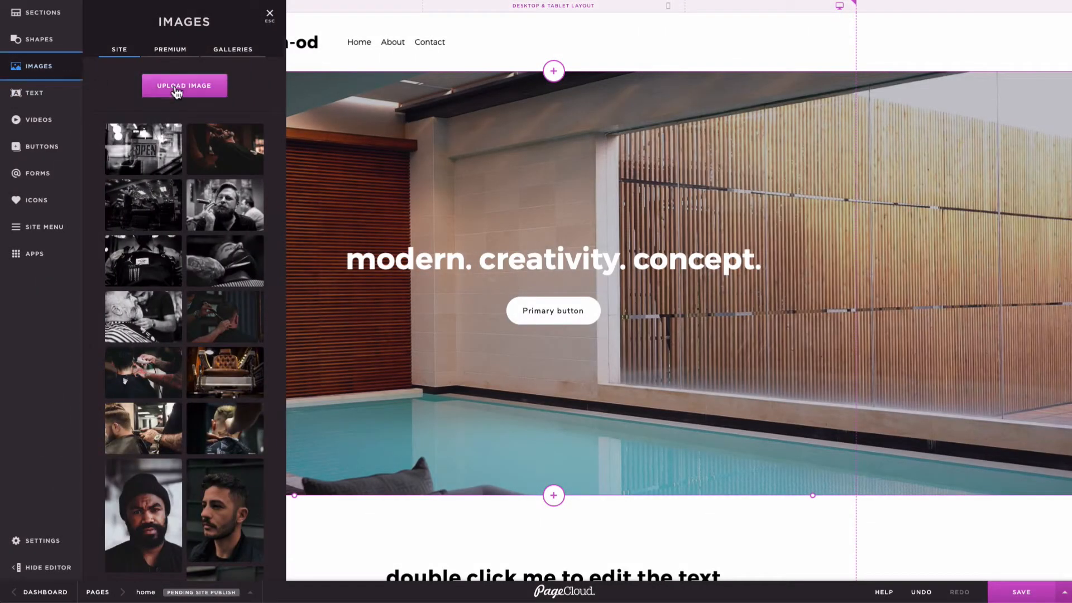
{"action": "left_click", "coordinate": [184, 86]}
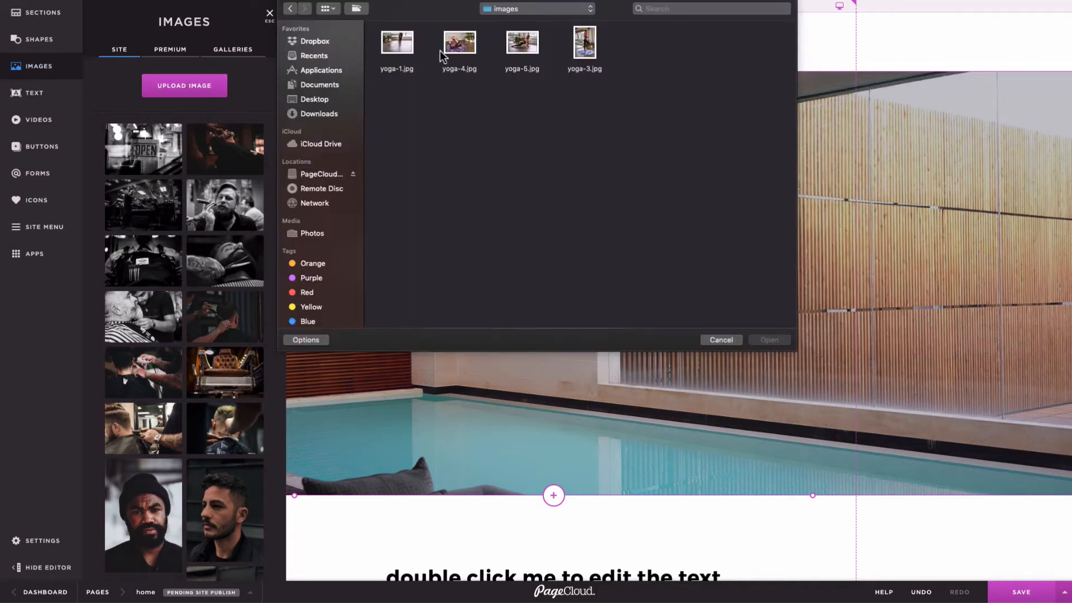
{"action": "double_click", "coordinate": [459, 41]}
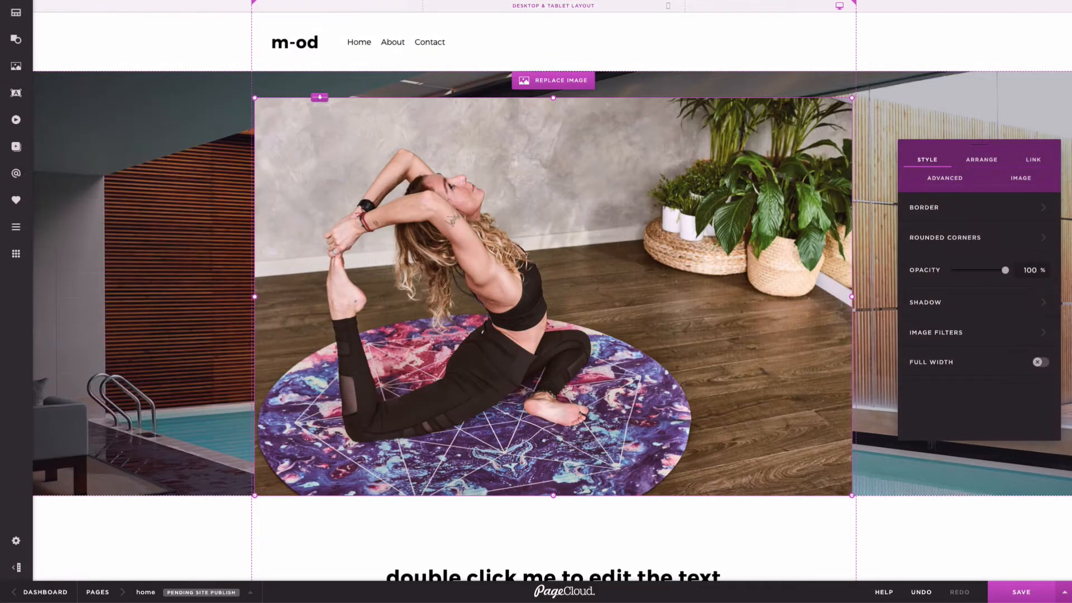
Delete the yoga photo from the hero and reopen the image library.
{"action": "left_click", "coordinate": [552, 80]}
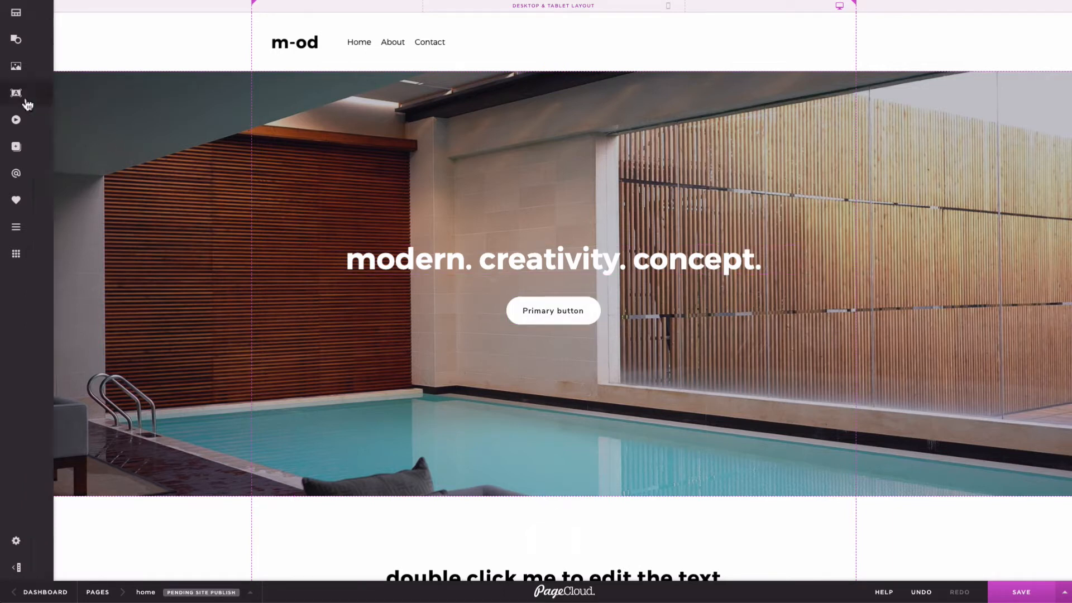
{"action": "left_click", "coordinate": [16, 66]}
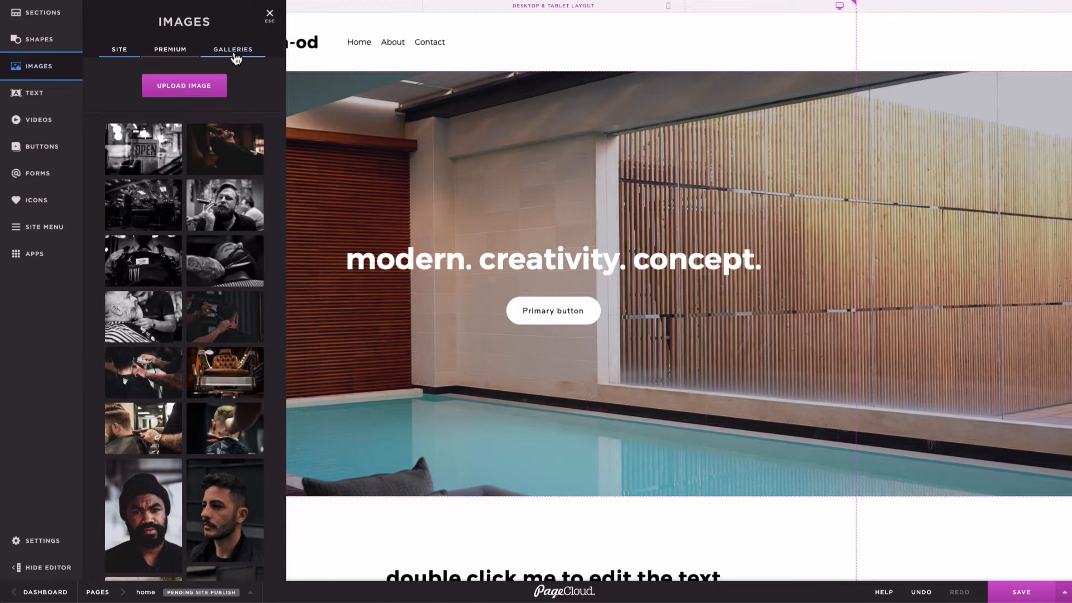
Add a Grid gallery and insert a ready-made gallery section template.
{"action": "left_click", "coordinate": [232, 49]}
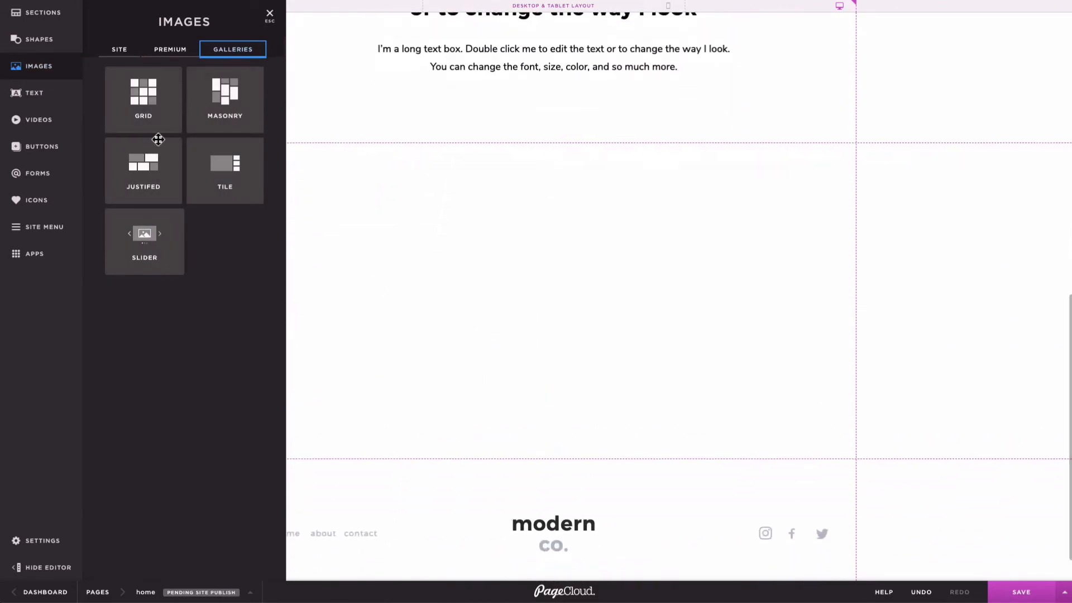
{"action": "left_click", "coordinate": [143, 95]}
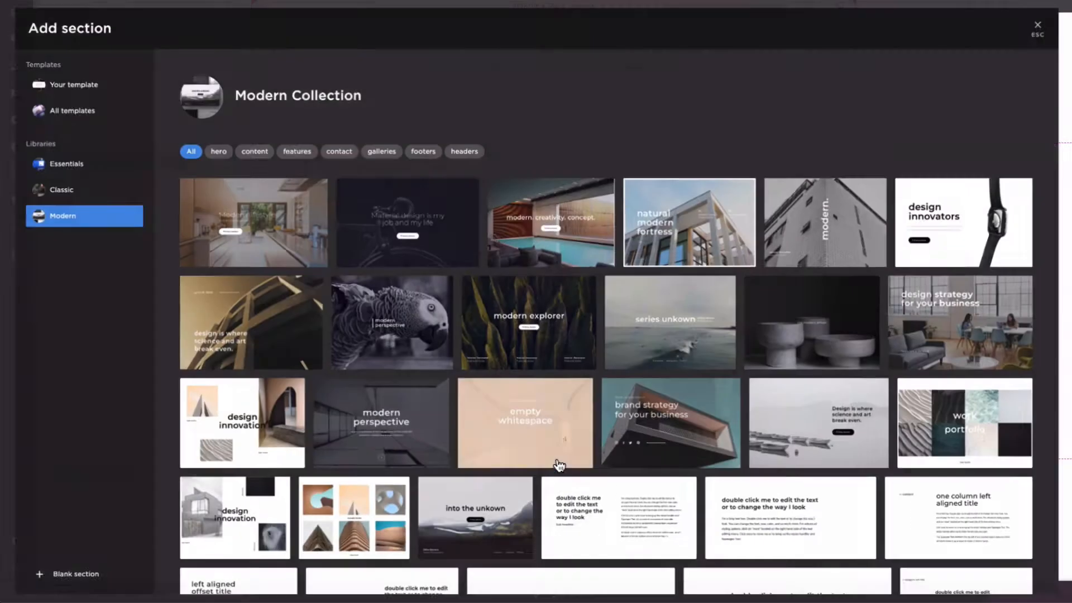
{"action": "left_click", "coordinate": [381, 151]}
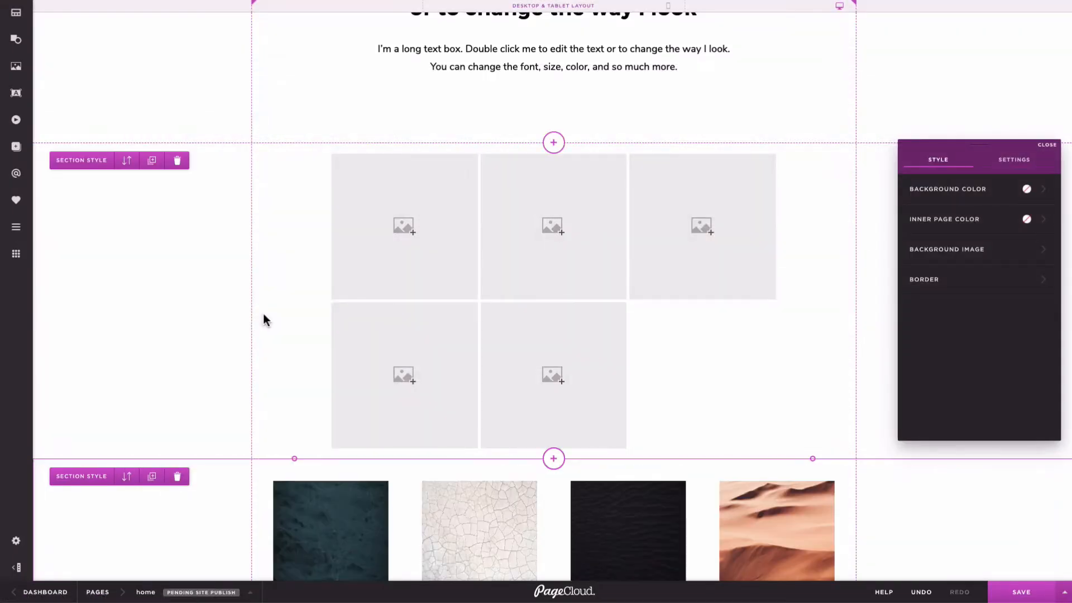
Scroll down to the texture photo gallery to edit it.
{"action": "scroll", "scroll_direction": "down", "scroll_amount": 3}
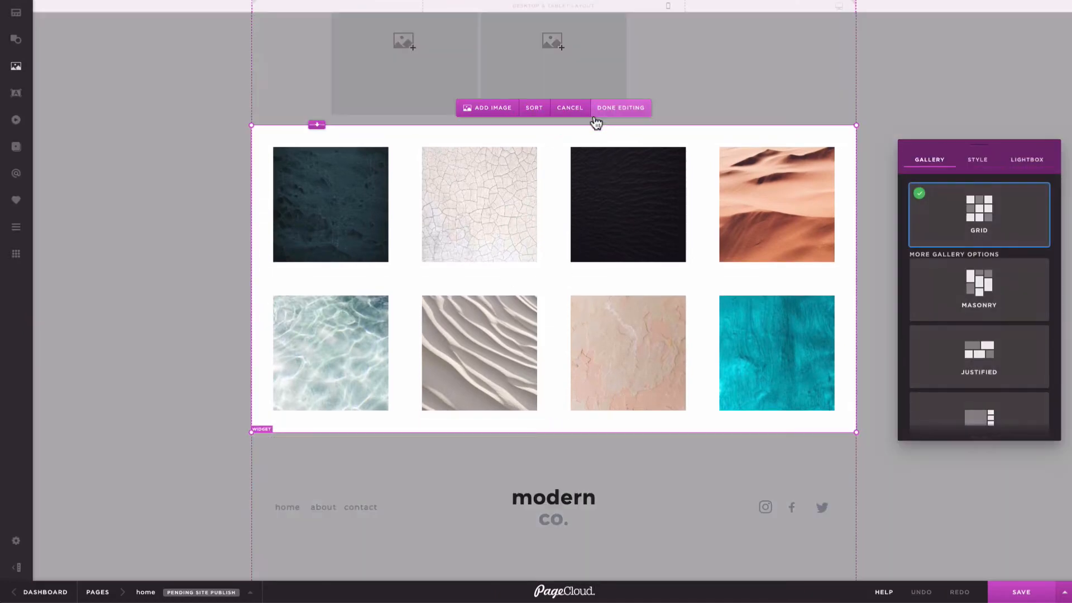
{"action": "scroll", "scroll_direction": "down", "scroll_amount": 3}
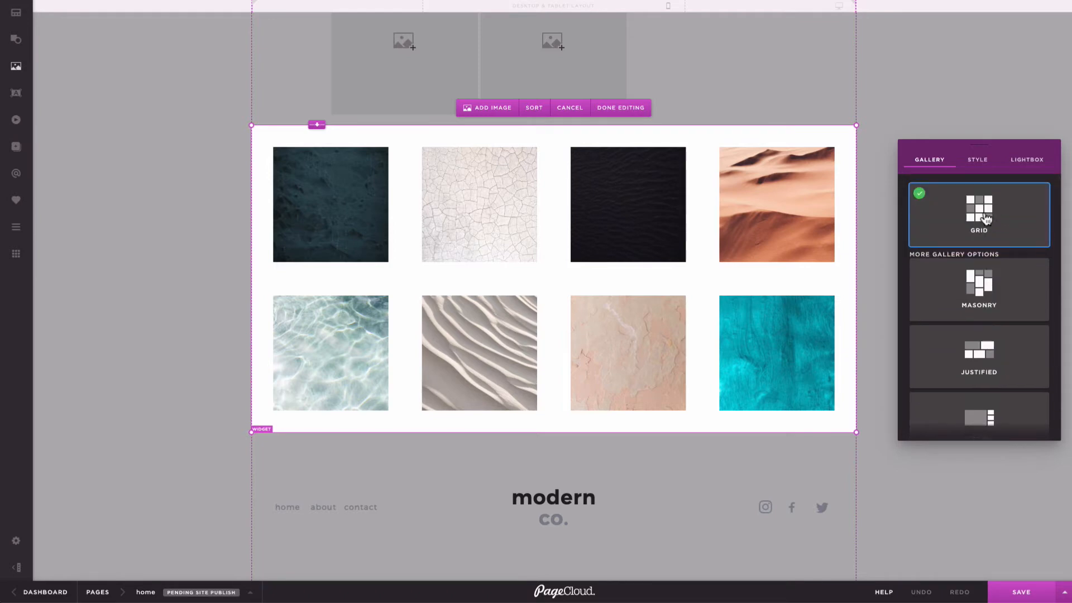
Set the gallery image ratio to 3:2 and horizontal spacing to 40px.
{"action": "left_click", "coordinate": [976, 160]}
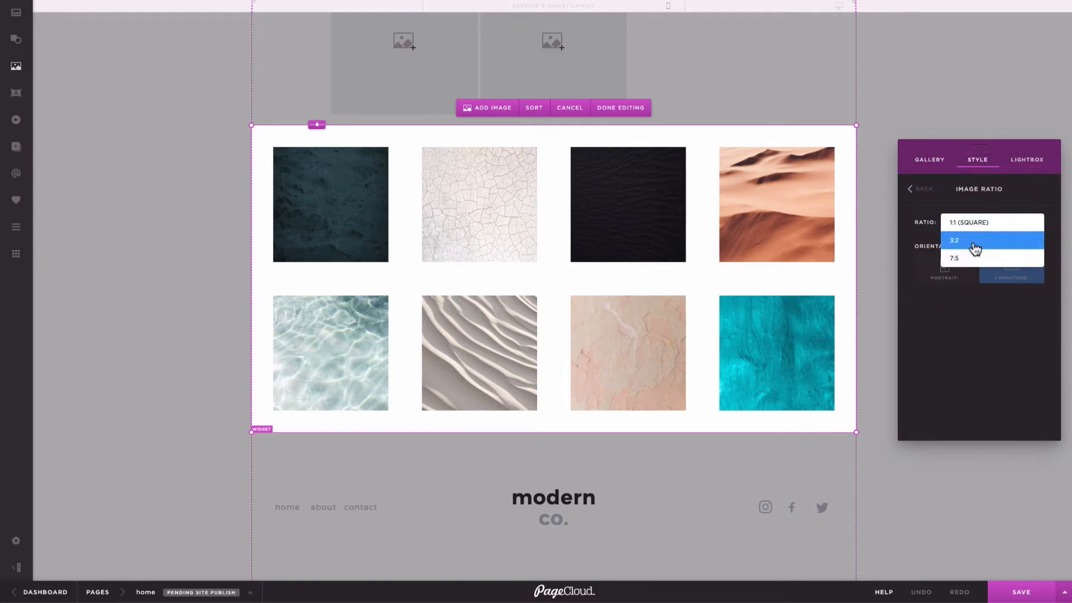
{"action": "left_click", "coordinate": [954, 240]}
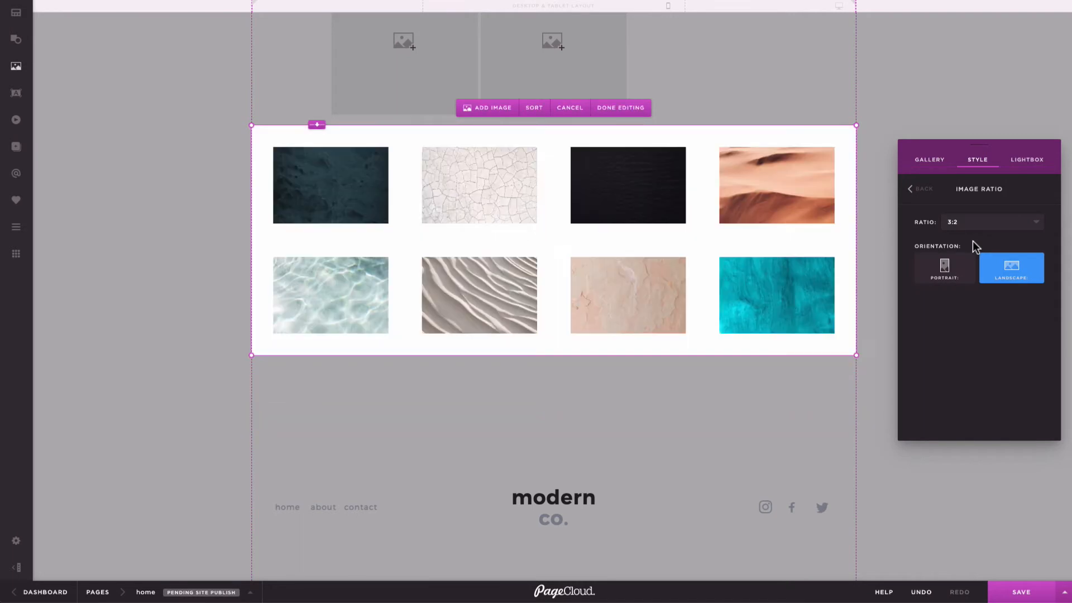
{"action": "left_click", "coordinate": [923, 188]}
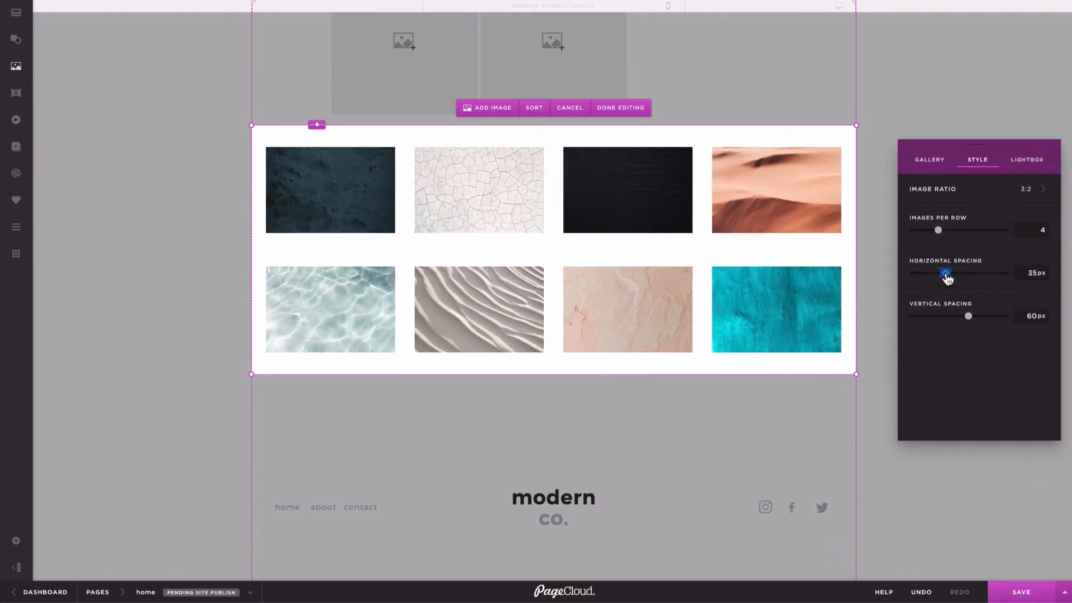
{"action": "left_click_drag", "start_coordinate": [939, 272], "coordinate": [950, 272]}
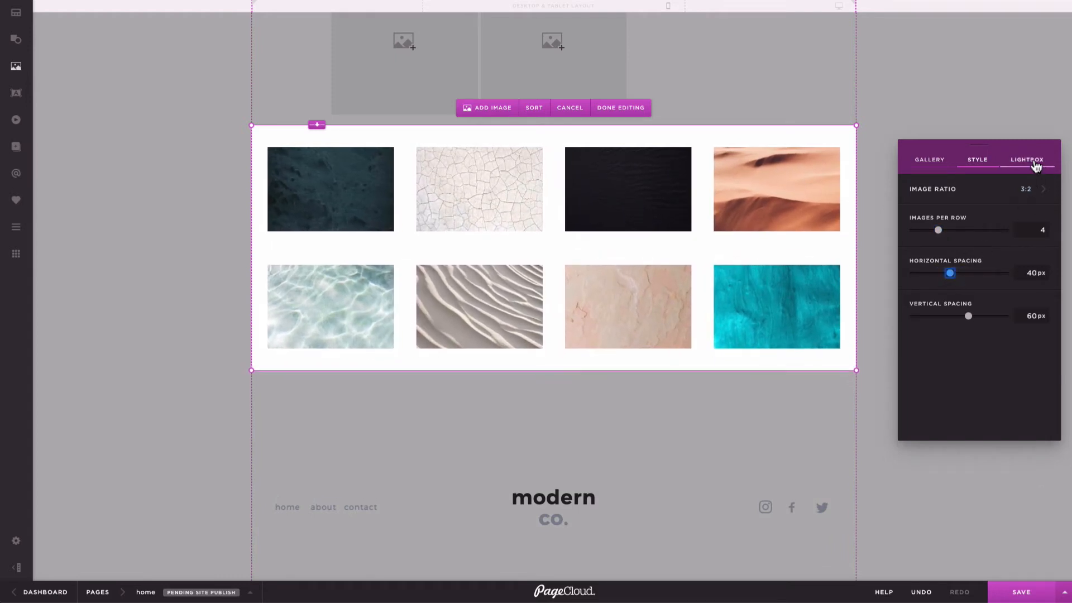
{"action": "left_click", "coordinate": [1027, 159]}
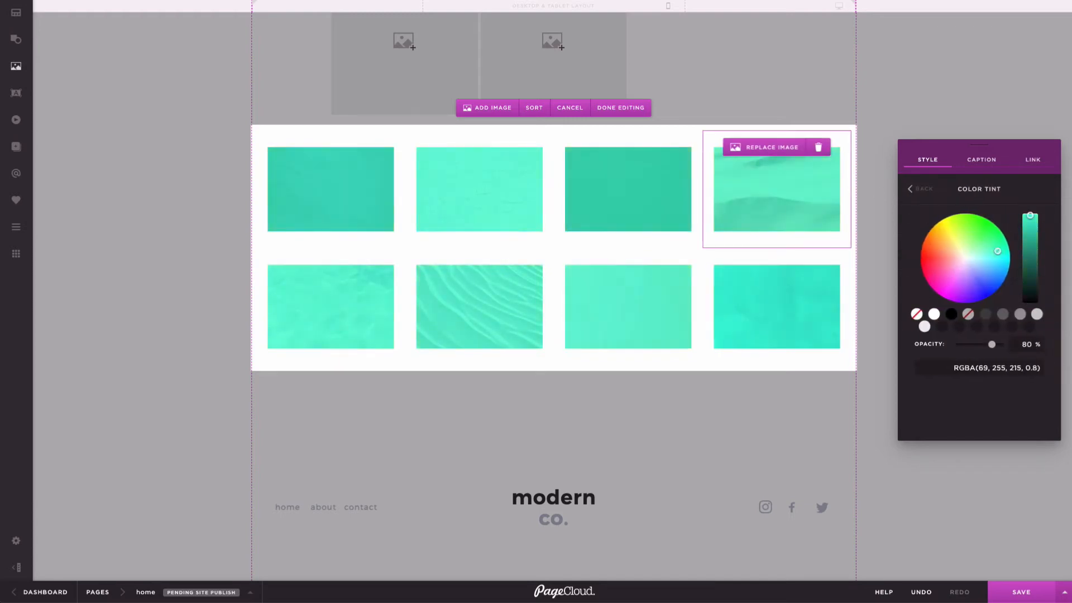
Undo the green tint and bring up the desert photo's link settings.
{"action": "left_click", "coordinate": [960, 261]}
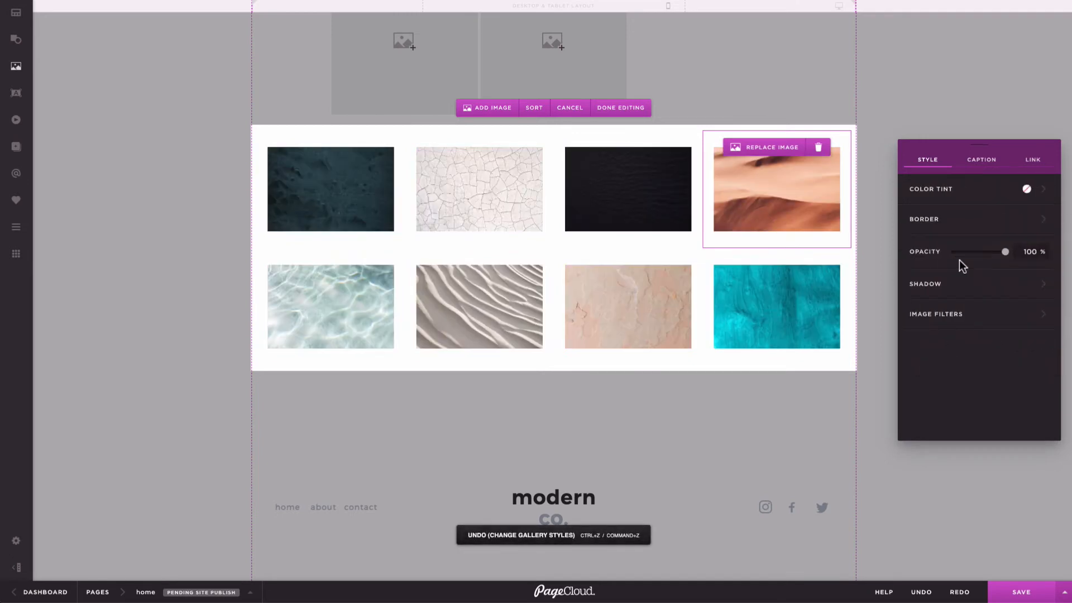
{"action": "left_click", "coordinate": [981, 159]}
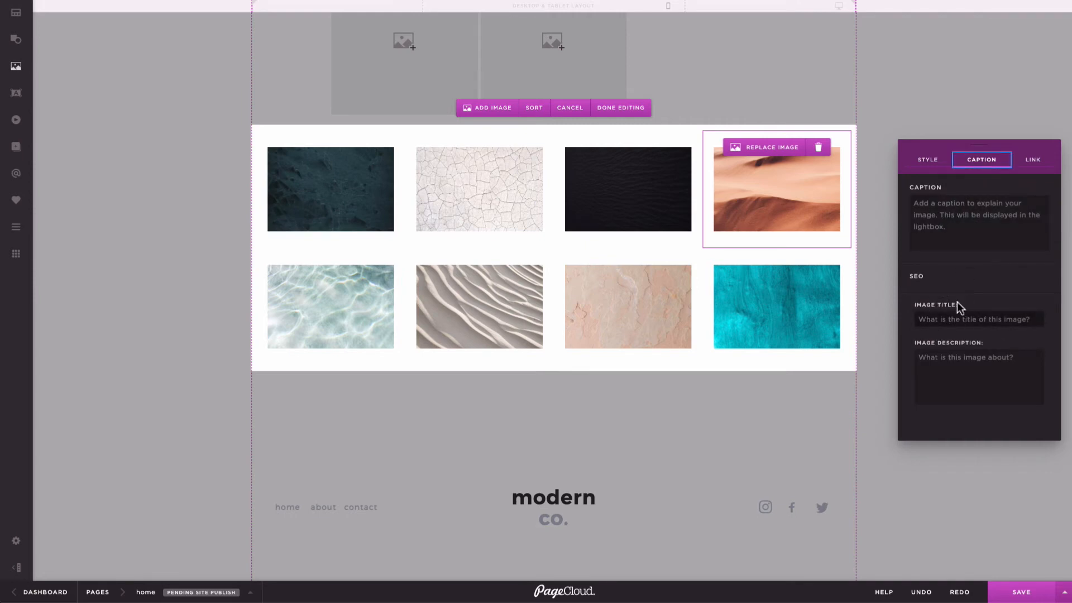
{"action": "left_click", "coordinate": [1032, 159]}
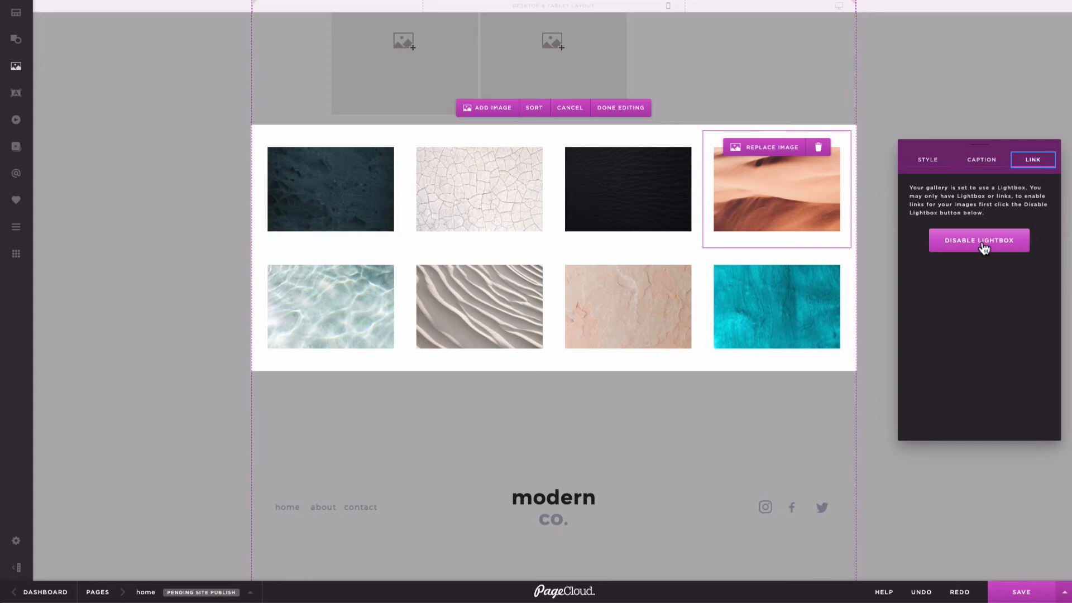
Disable the lightbox and link the desert photo to a YouTube video lightbox.
{"action": "left_click", "coordinate": [978, 241]}
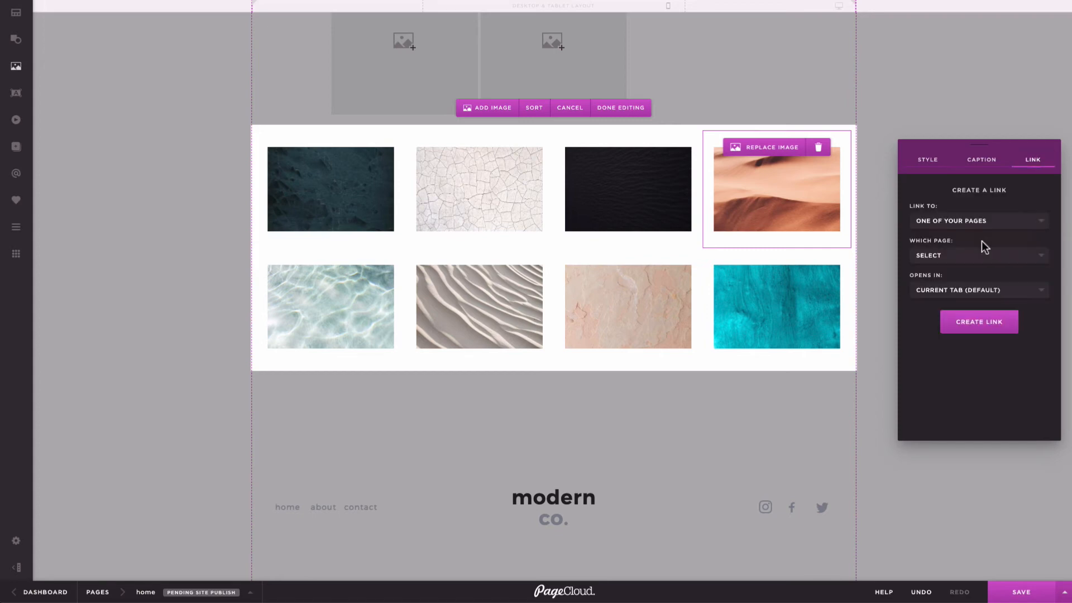
{"action": "mouse_move", "coordinate": [810, 214]}
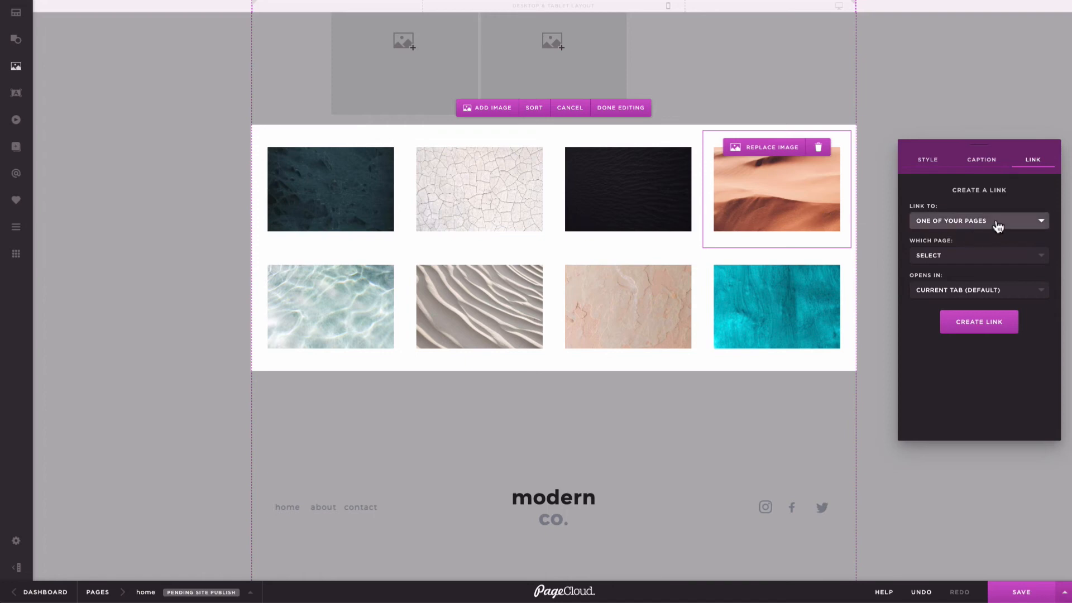
{"action": "left_click", "coordinate": [978, 220]}
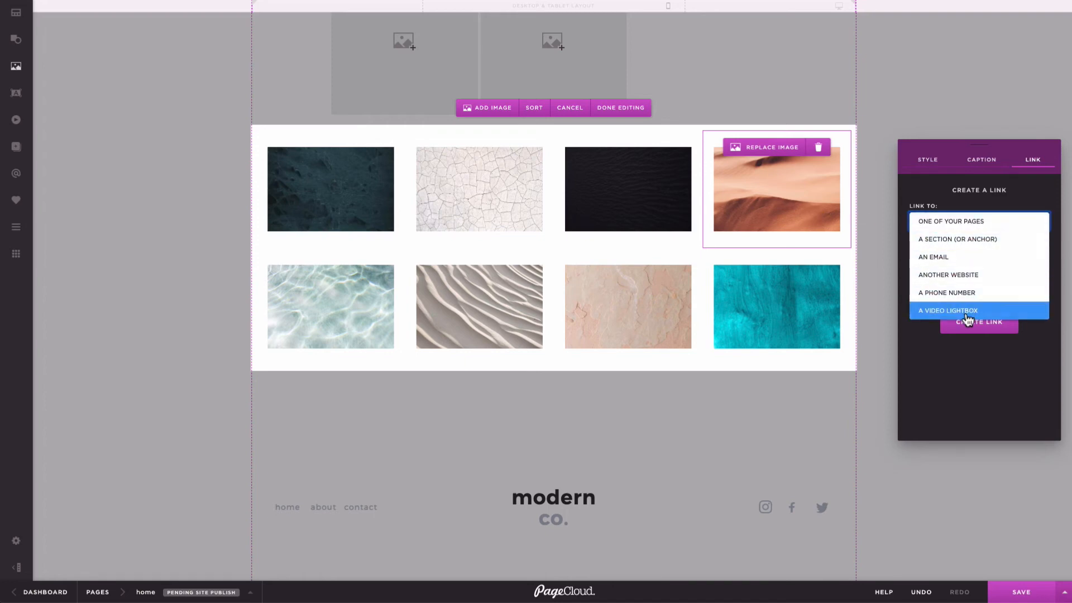
{"action": "left_click", "coordinate": [948, 310]}
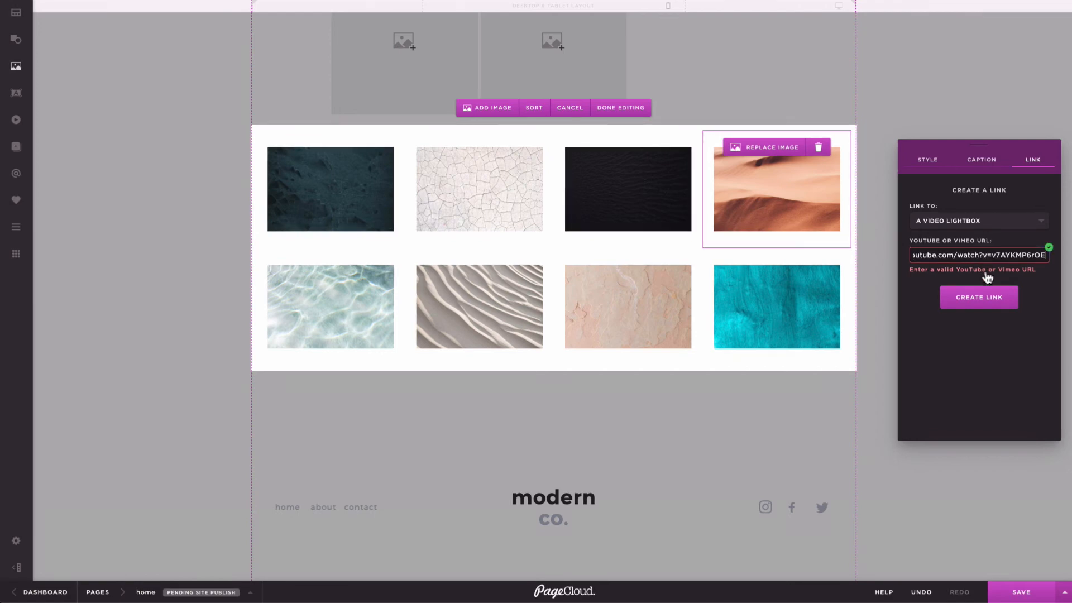
{"action": "left_click", "coordinate": [978, 297]}
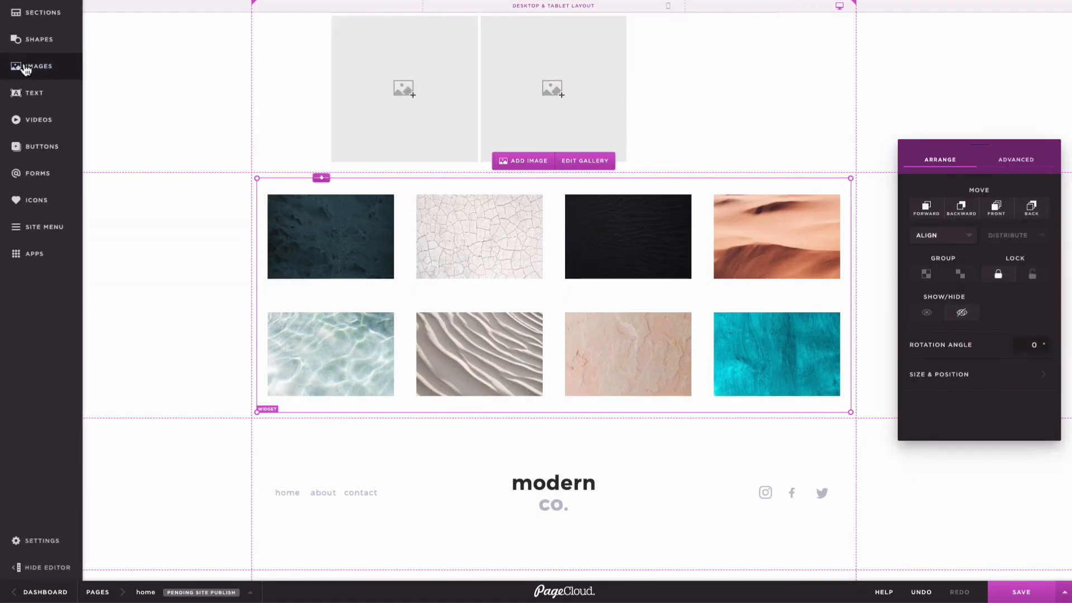
Search premium images for 'yoga', add a Shutterstock photo, then show Help.
{"action": "left_click", "coordinate": [37, 66]}
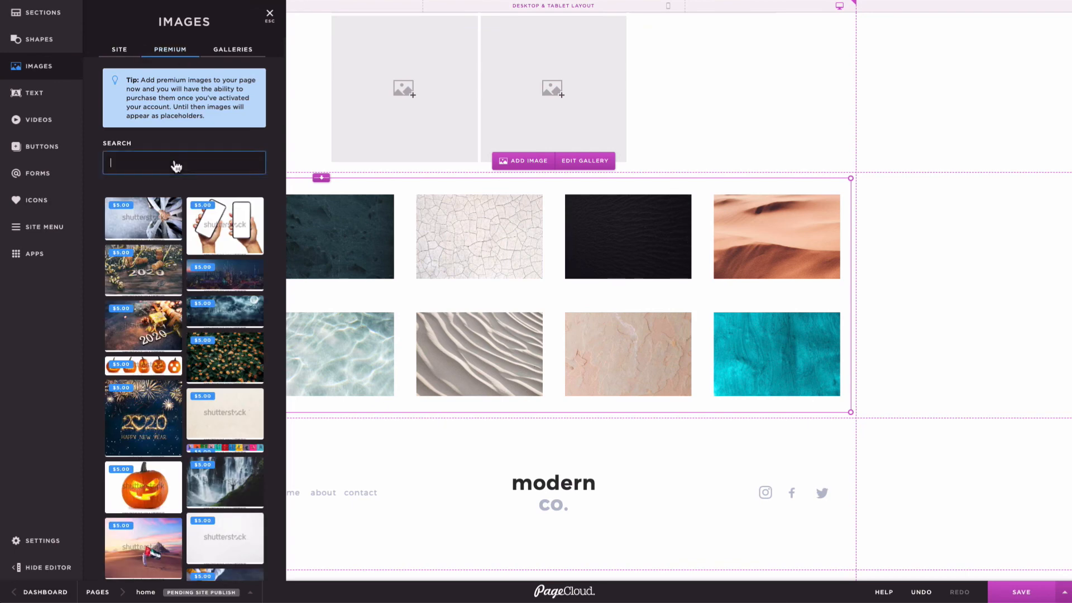
{"action": "type", "text": "yoga"}
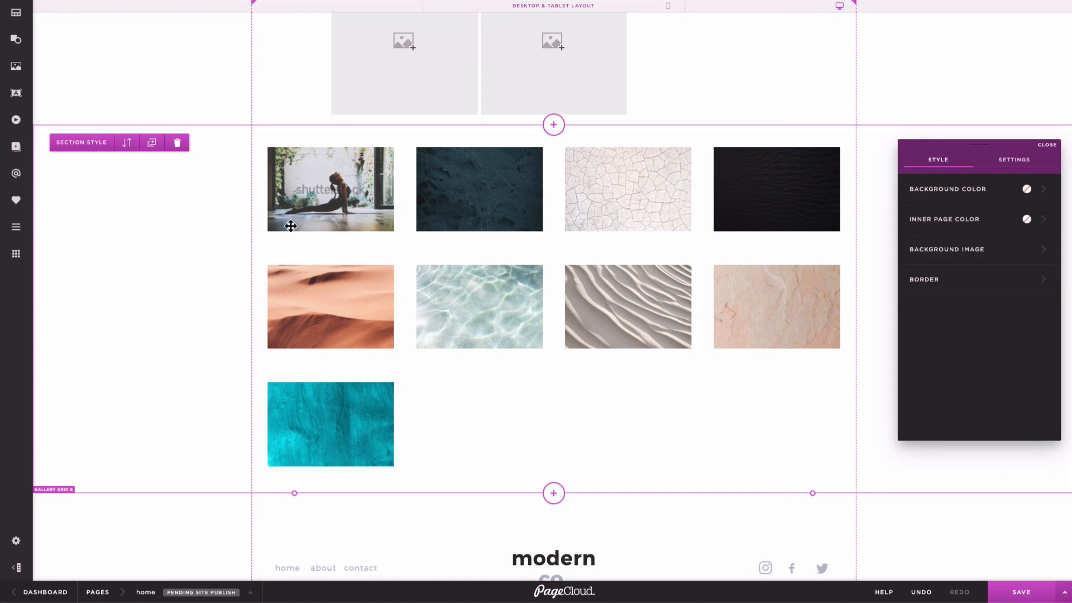
{"action": "left_click", "coordinate": [884, 592]}
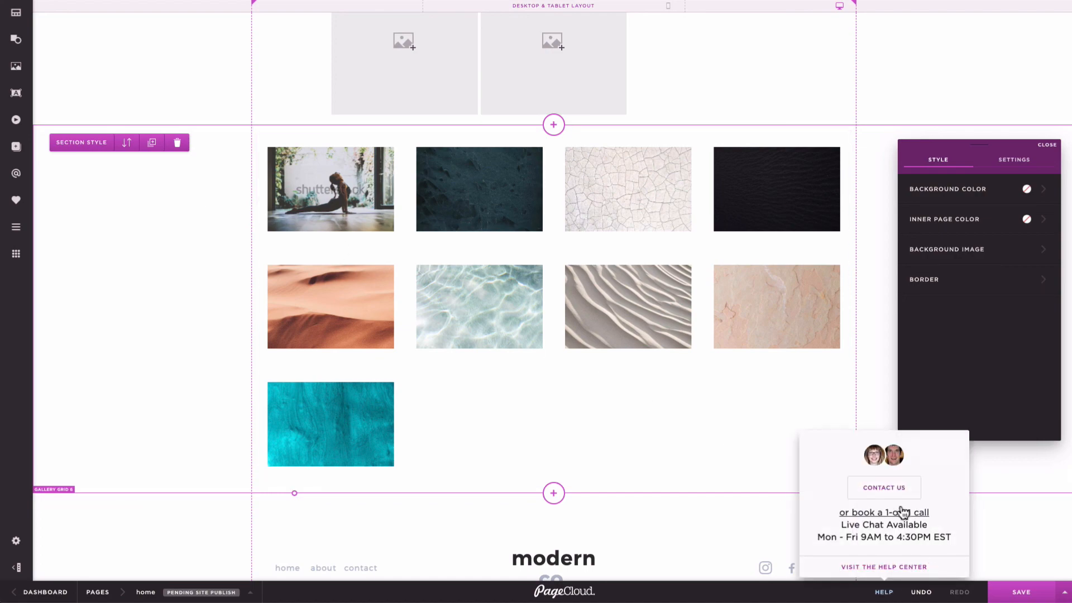